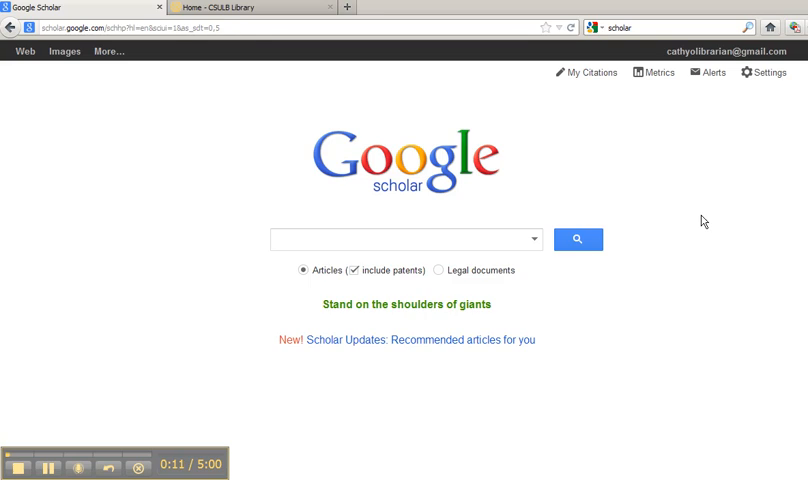
{"action": "mouse_move", "coordinate": [768, 72]}
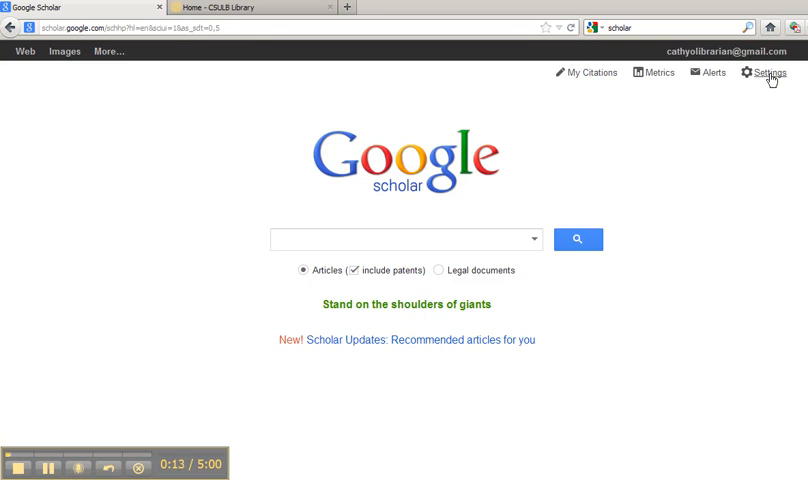
Step: Go to the Scholar settings page from the home page
{"action": "left_click", "coordinate": [772, 72]}
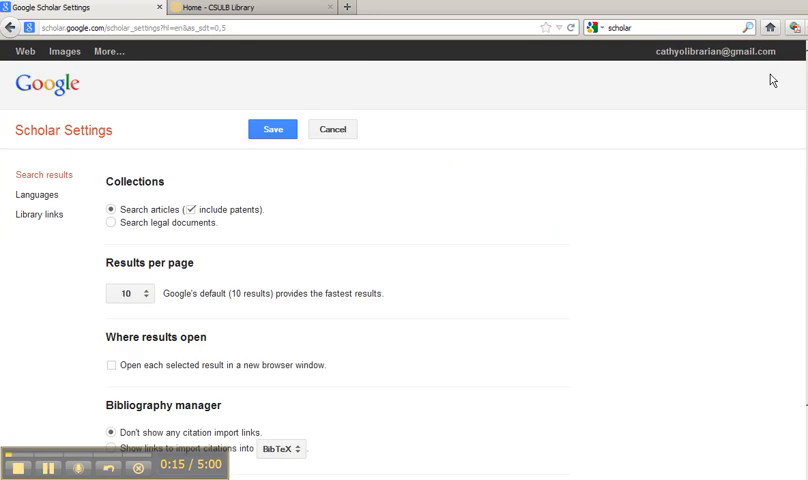
{"action": "mouse_move", "coordinate": [40, 214]}
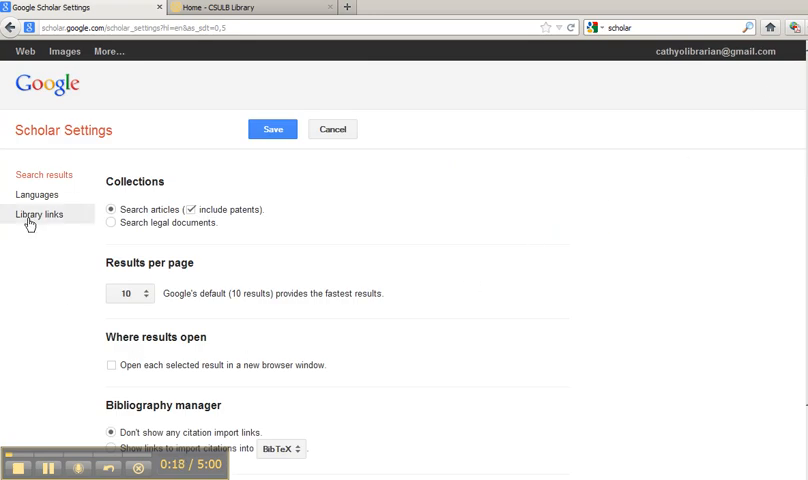
{"action": "left_click", "coordinate": [40, 214]}
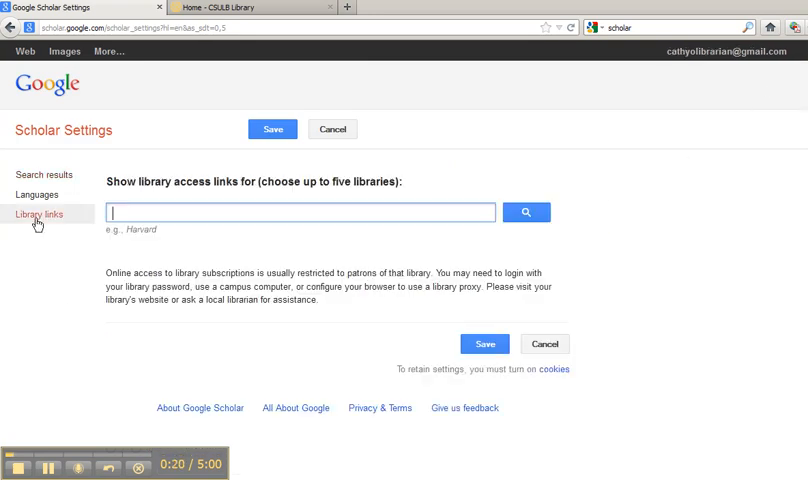
{"action": "type", "text": "CSULB"}
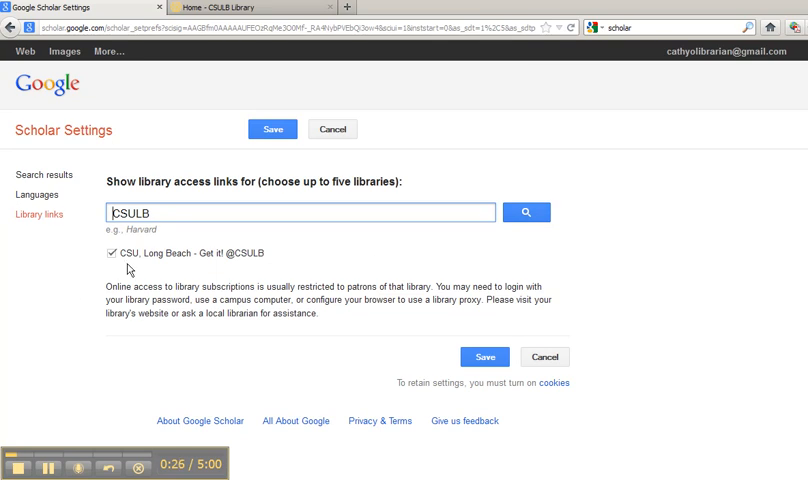
{"action": "mouse_move", "coordinate": [240, 270]}
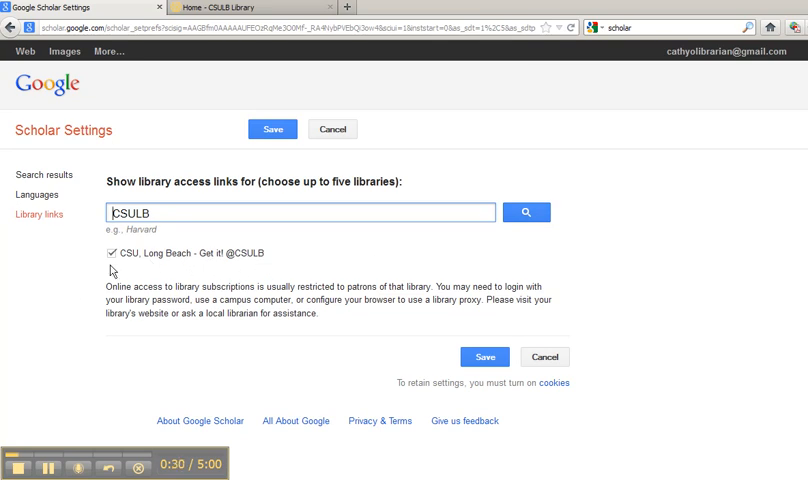
{"action": "mouse_move", "coordinate": [242, 160]}
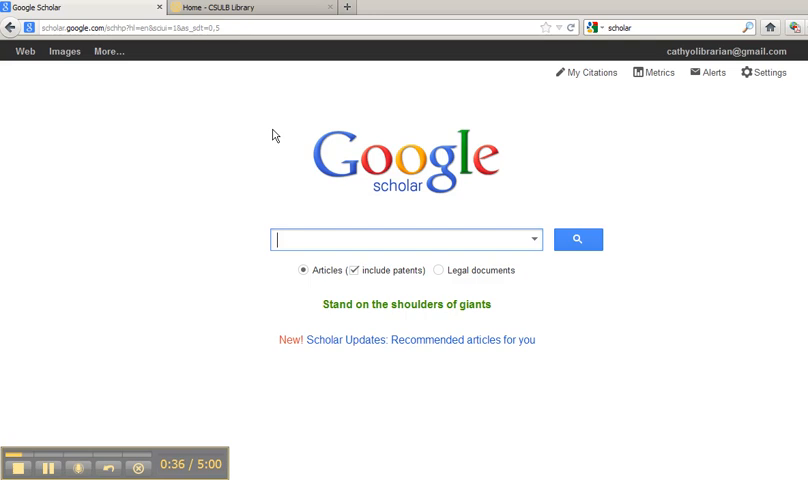
Step: Search Scholar for 'Fundamentals of Copyright and Fair Use', then switch to the CSULB Library page
{"action": "type", "text": "Fundamentals of Copyright and Fair Use"}
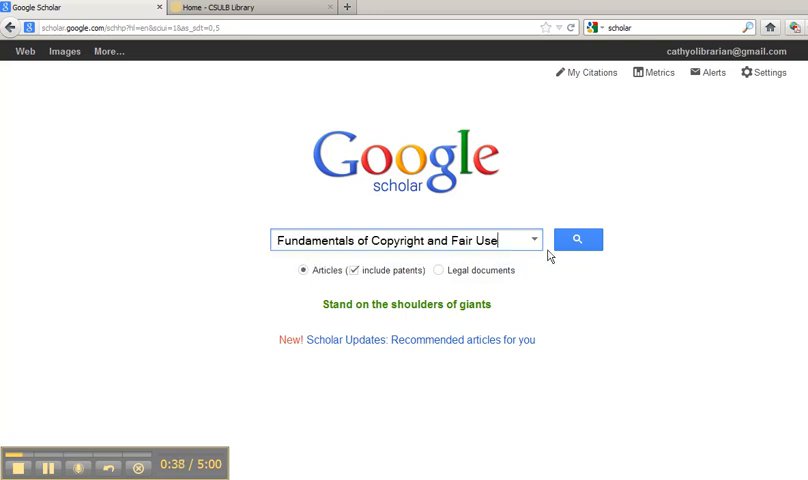
{"action": "left_click", "coordinate": [578, 240]}
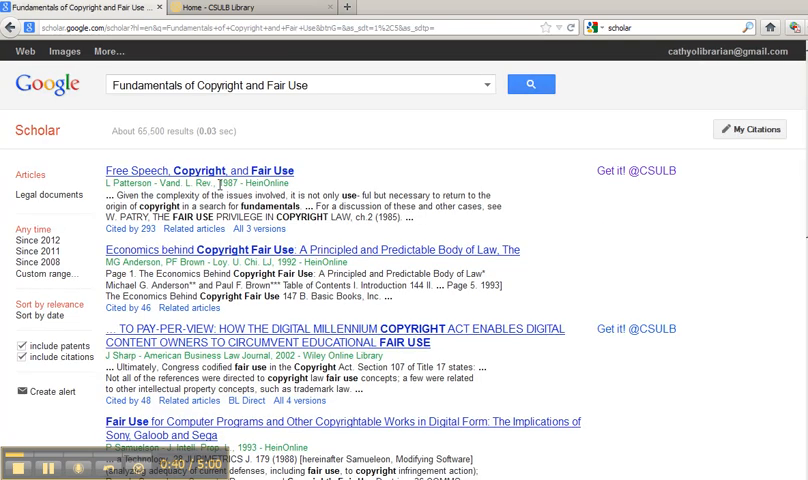
{"action": "mouse_move", "coordinate": [618, 184]}
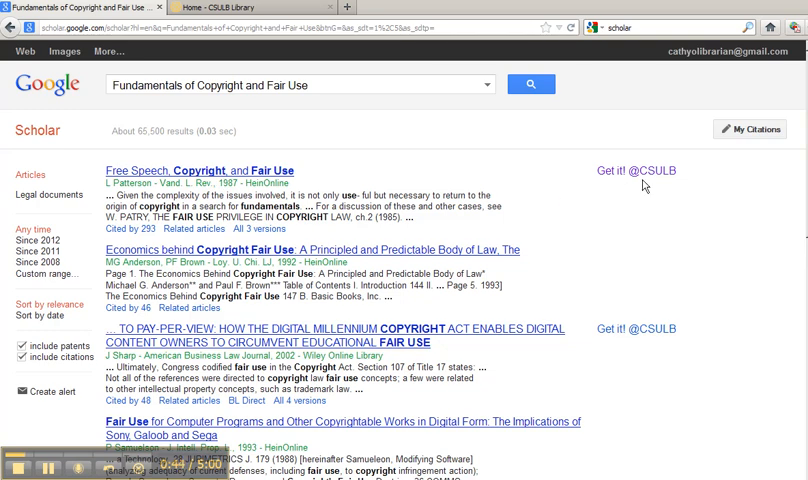
{"action": "mouse_move", "coordinate": [632, 188]}
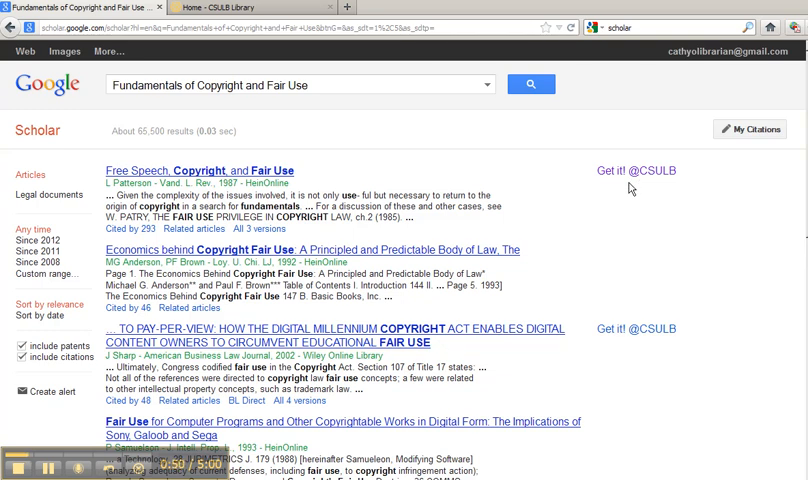
{"action": "mouse_move", "coordinate": [372, 132]}
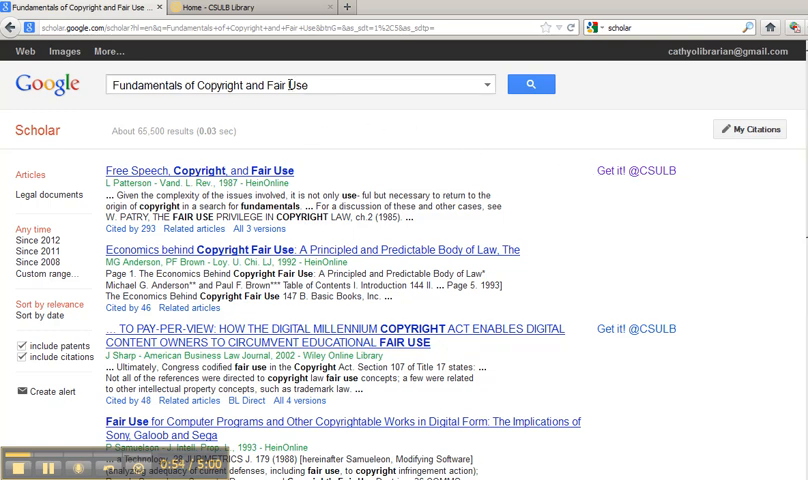
{"action": "left_click", "coordinate": [230, 8]}
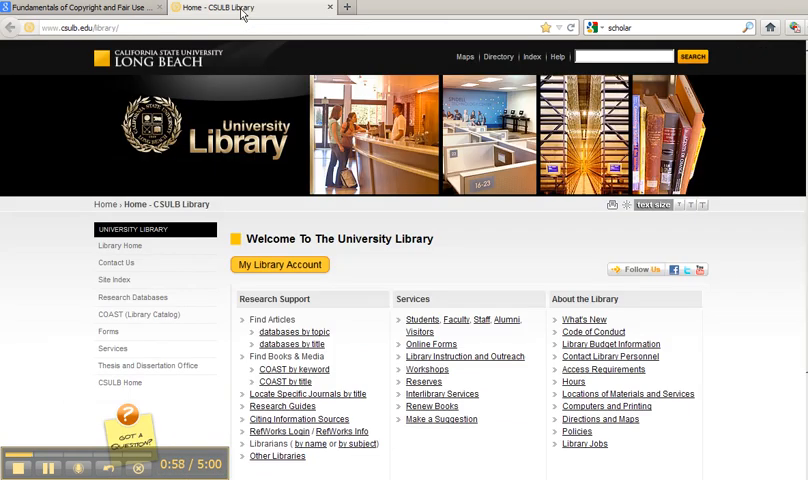
{"action": "mouse_move", "coordinate": [288, 338]}
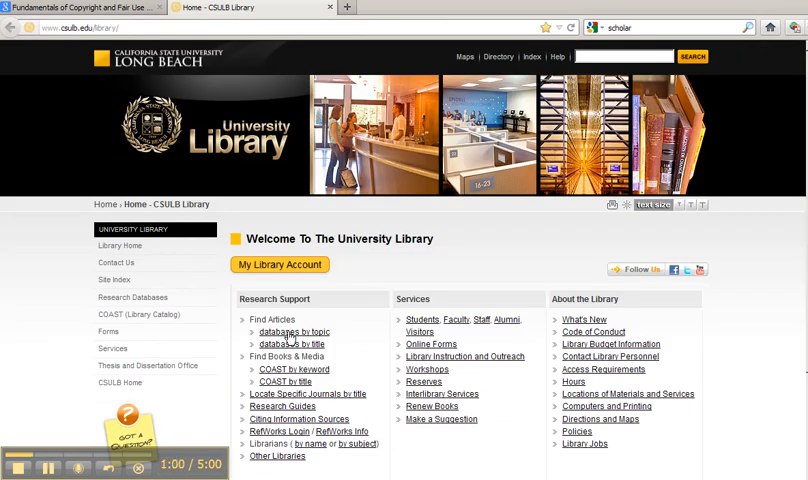
Step: Go to 'databases by title' under Find Articles on the CSULB Library site
{"action": "left_click", "coordinate": [292, 332]}
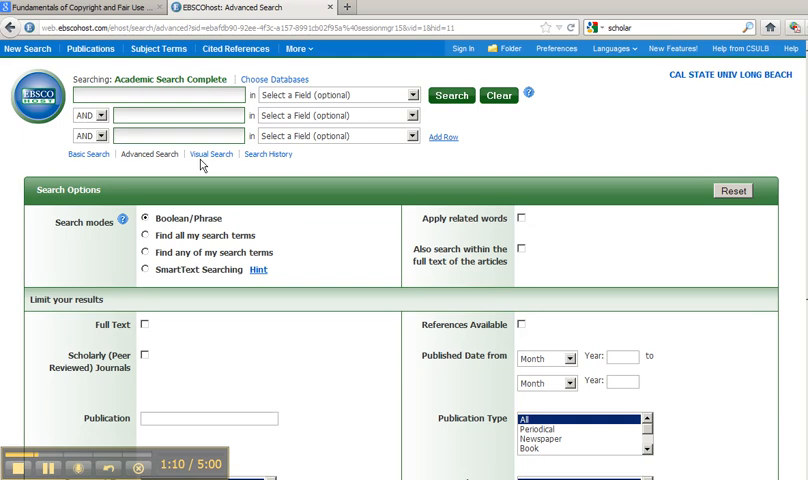
{"action": "mouse_move", "coordinate": [432, 200]}
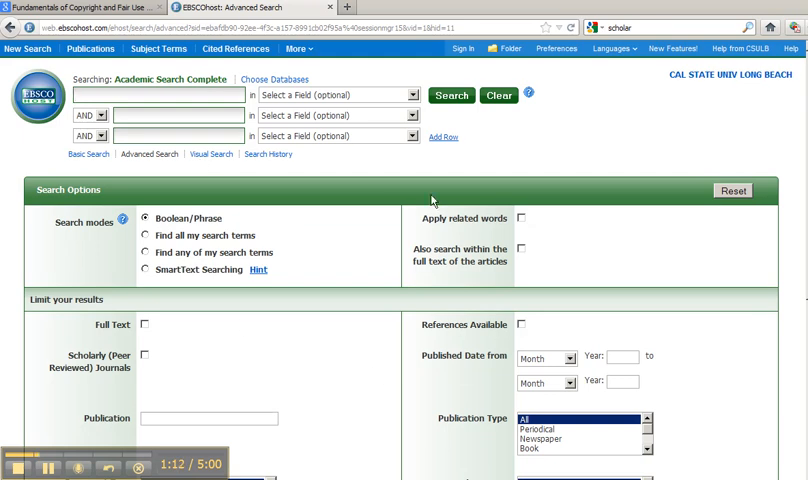